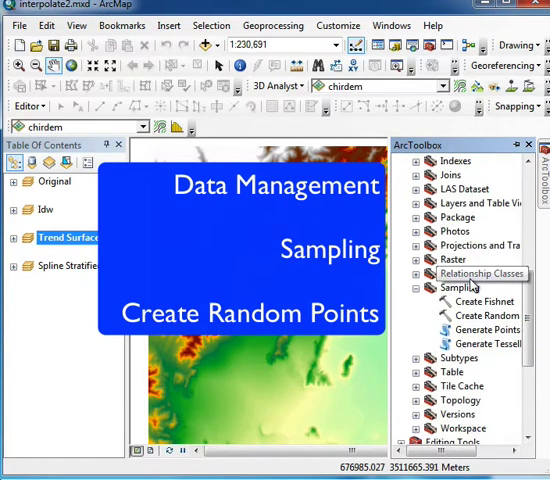
Expand Data Management Tools > Sampling to reveal Create Random Points.
click(460, 288)
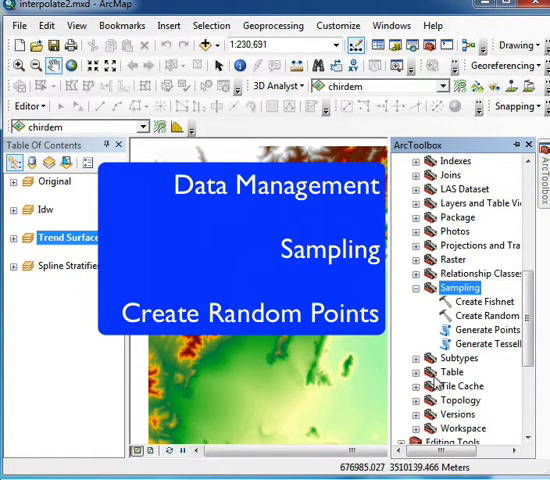
Run Create Random Points: 1000 points named Randomsample, within chrdem extent, 45 m apart.
double_click(492, 316)
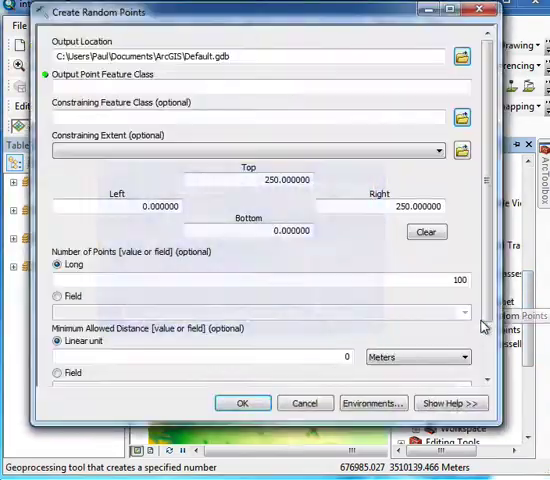
click(460, 56)
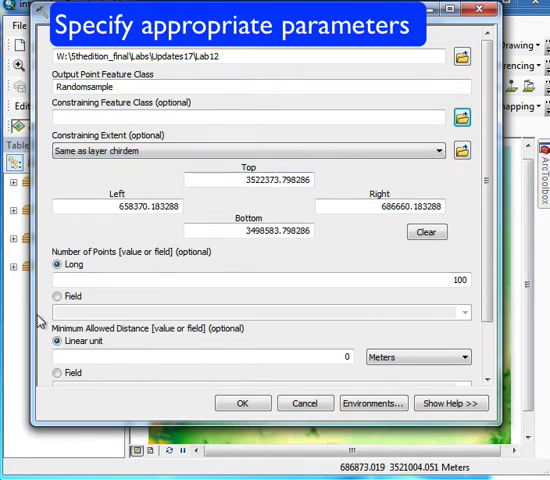
text(1000)
text(45)
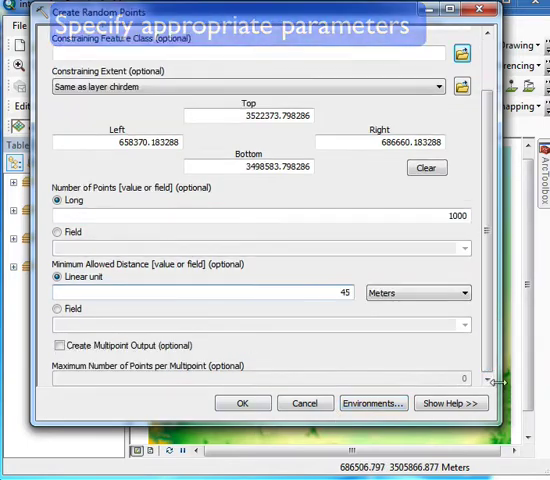
click(240, 404)
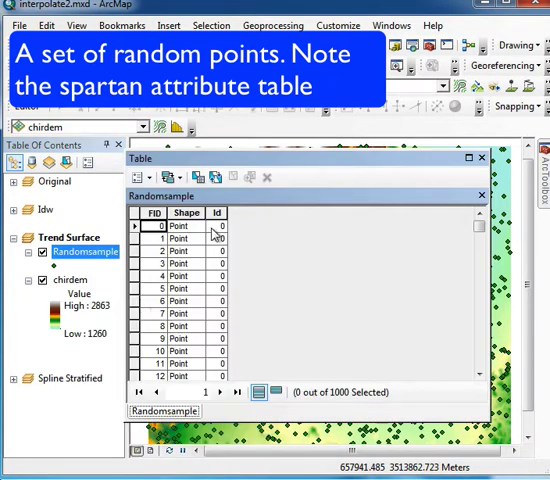
Inspect the Randomsample attribute table listing 1000 points with FID, Shape and Id fields.
click(480, 158)
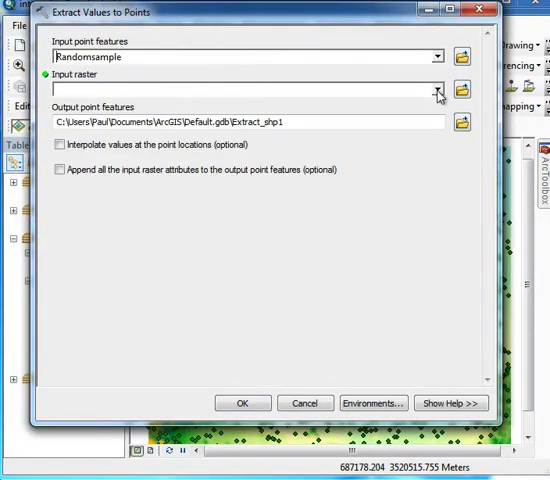
Run Extract Values to Points sampling chrdem at Randomsample into the chrrandome shapefile.
click(460, 88)
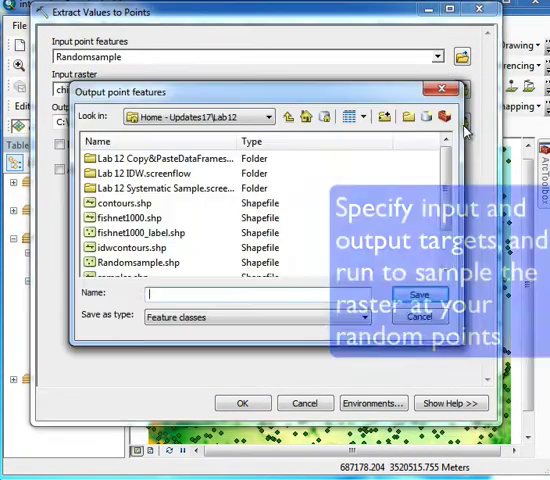
text(chrrandome.shp)
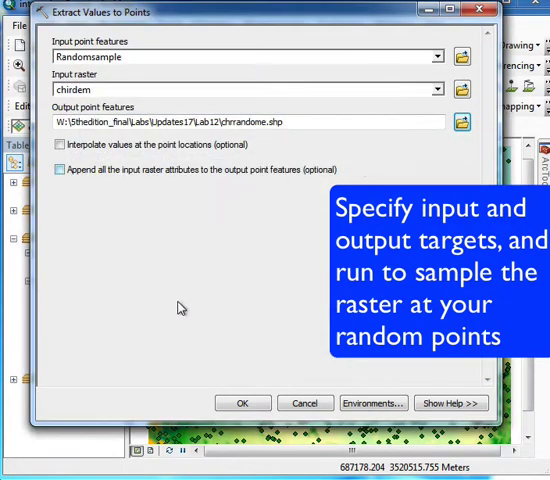
click(242, 404)
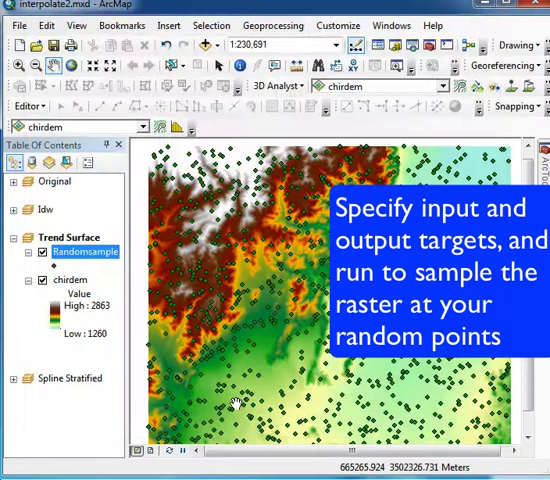